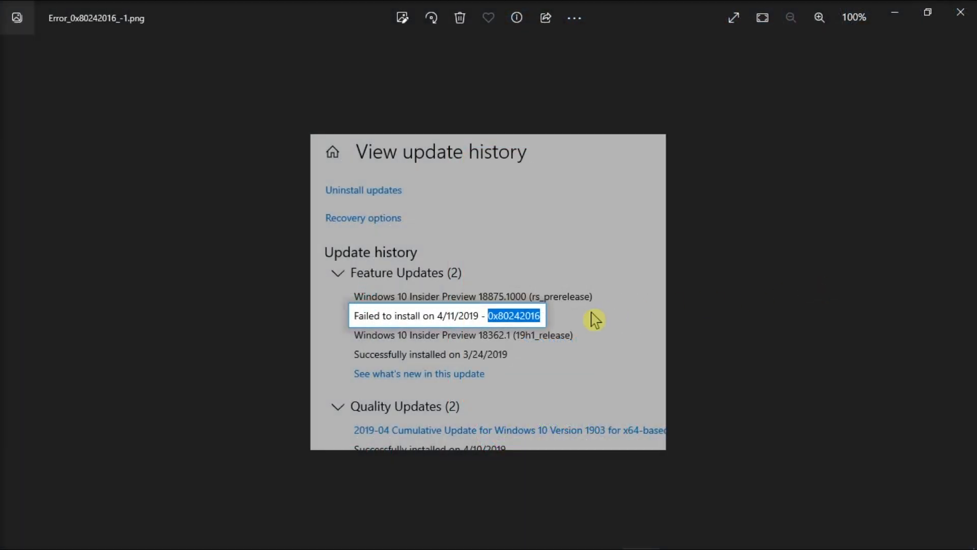
{"action": "mouse_move", "coordinate": [555, 319]}
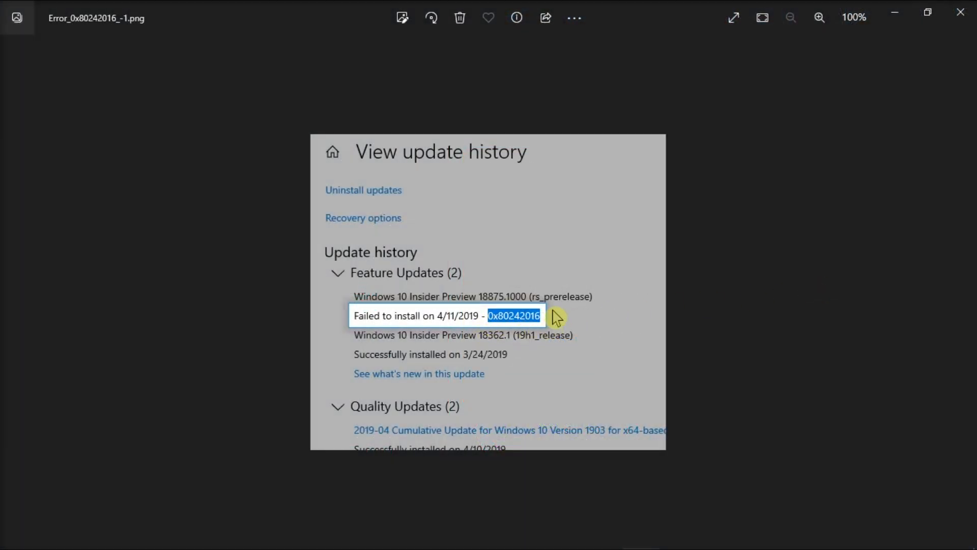
{"action": "mouse_move", "coordinate": [662, 307]}
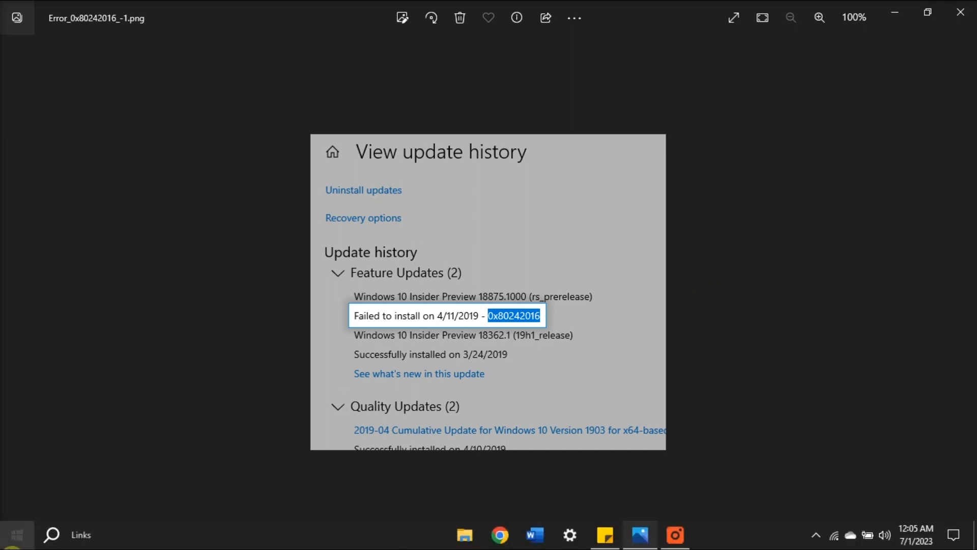
Search Windows for 'COMMAND' and run Command Prompt as administrator
{"action": "left_click", "coordinate": [16, 534]}
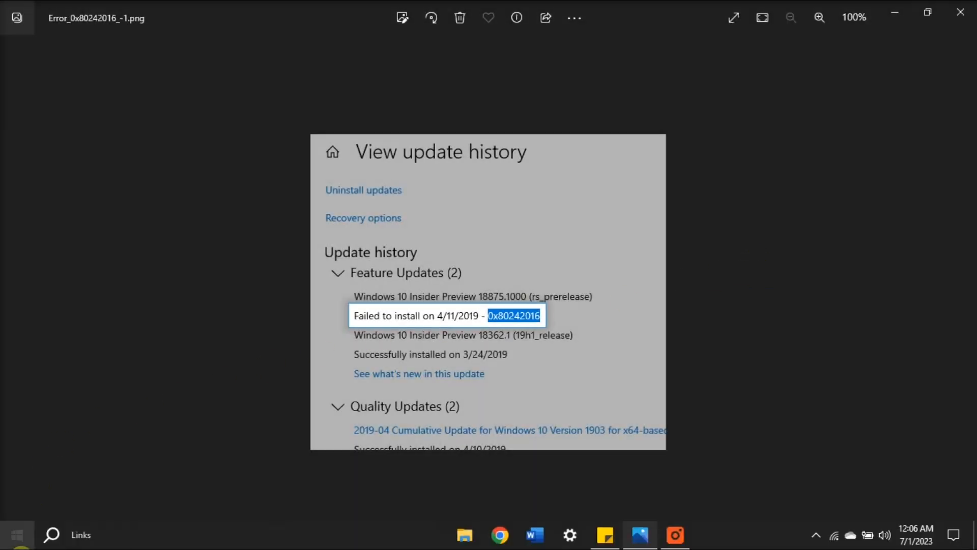
{"action": "type", "text": "COMMAND PROMPT"}
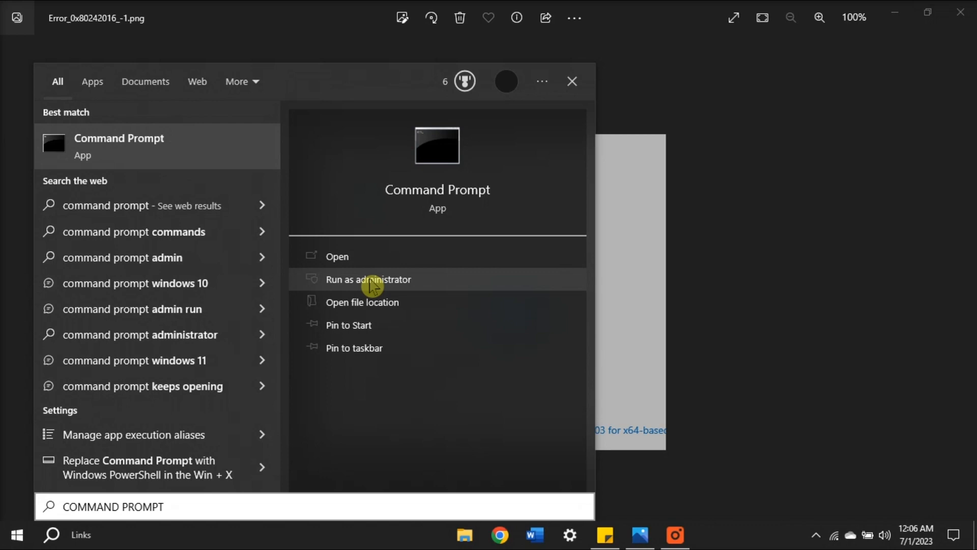
{"action": "left_click", "coordinate": [369, 278]}
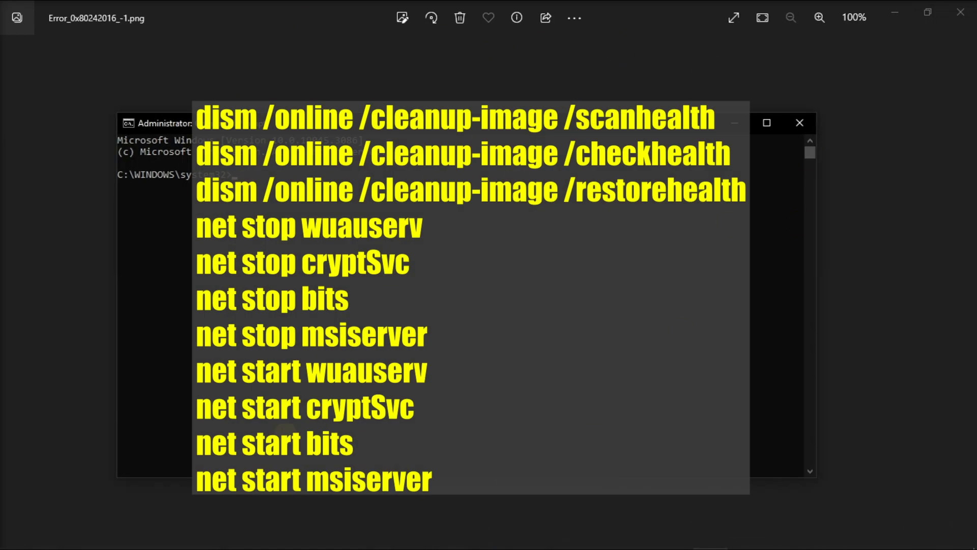
{"action": "mouse_move", "coordinate": [773, 289]}
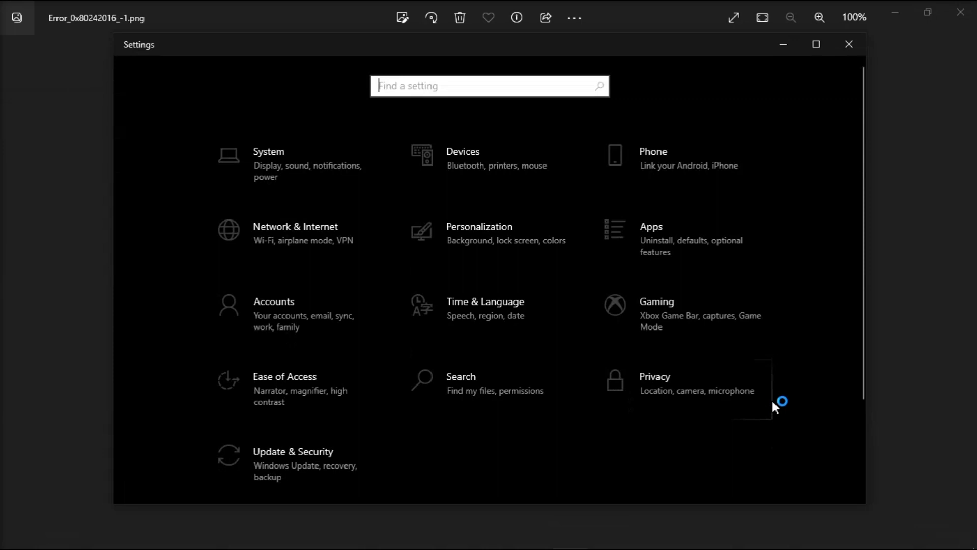
Go to Update & Security, Troubleshoot, and show the Additional troubleshooters list
{"action": "left_click", "coordinate": [293, 451]}
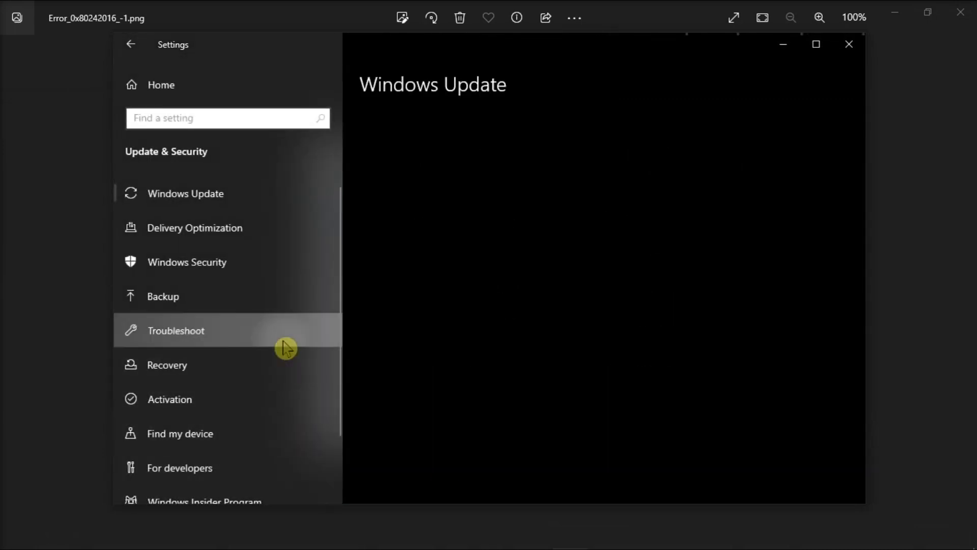
{"action": "left_click", "coordinate": [176, 331]}
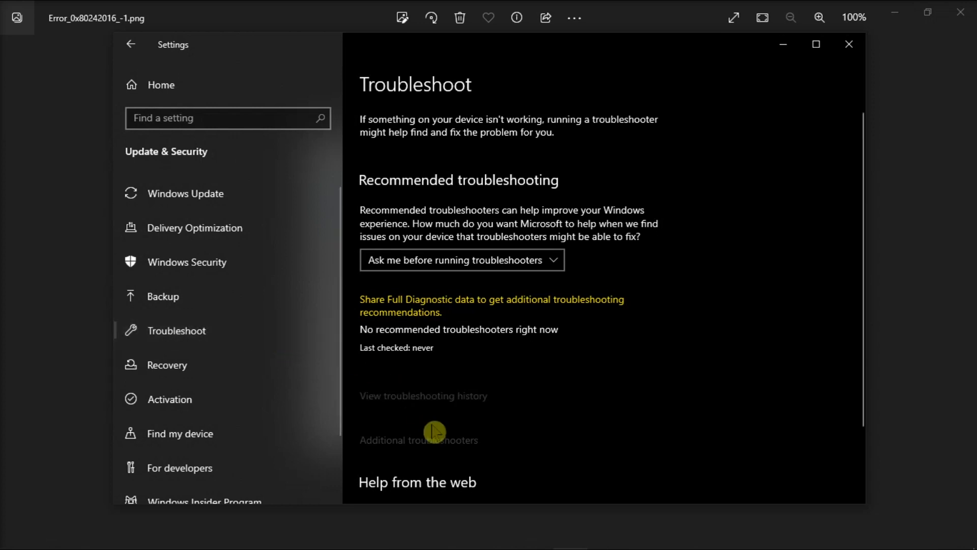
{"action": "left_click", "coordinate": [419, 439]}
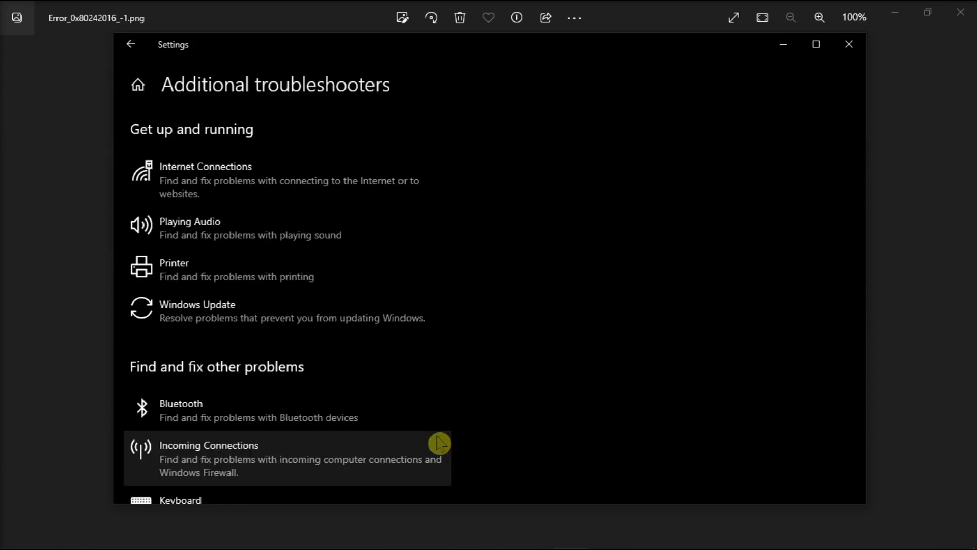